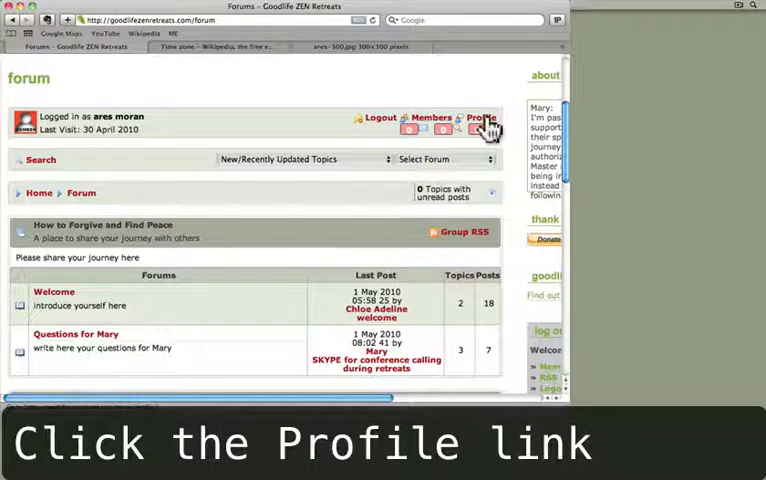
# Reach the Personal Identity form on the edit member profile page via the header Profile link.
pyautogui.click(482, 116)
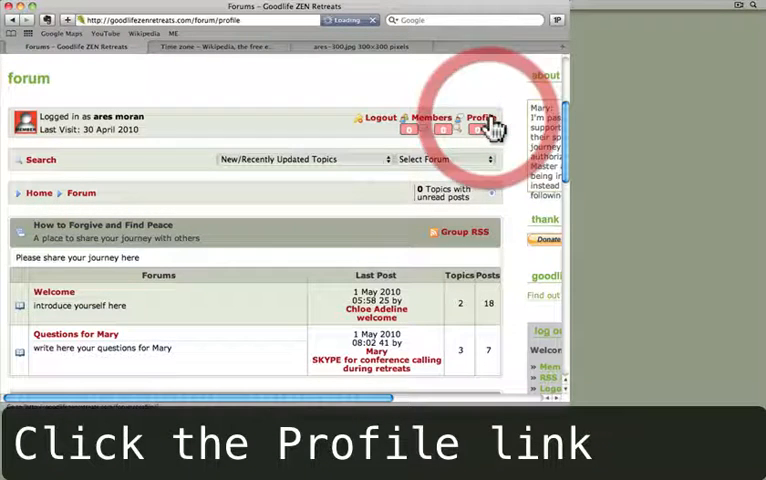
pyautogui.click(484, 116)
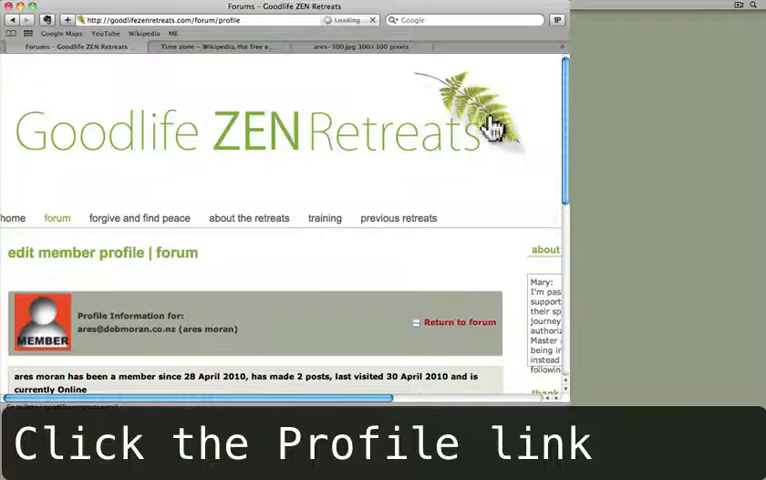
pyautogui.scroll(-3)
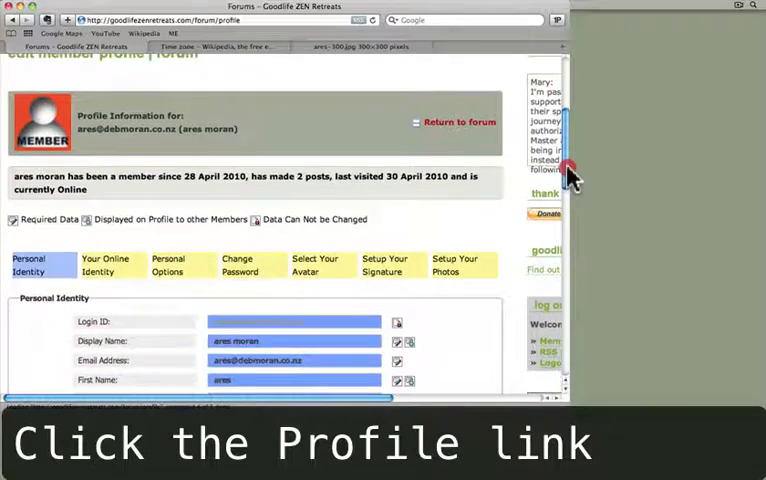
pyautogui.scroll(-3)
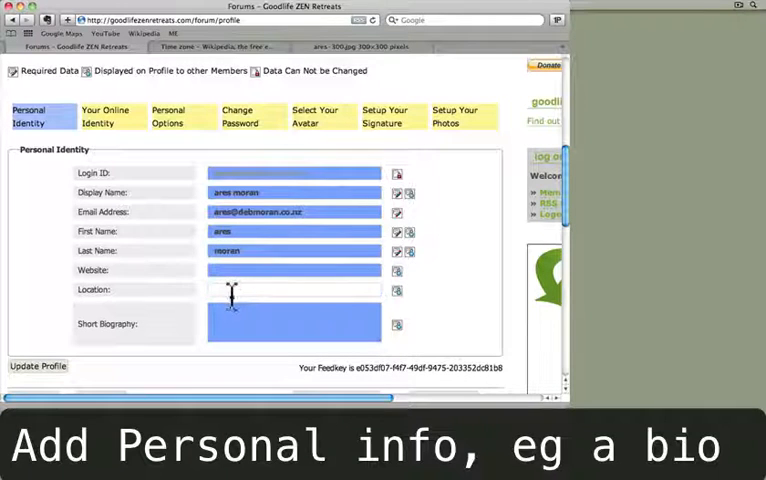
# Set Location to Wellington and Short Biography to "I'm a cat", then update the profile.
pyautogui.write('W')
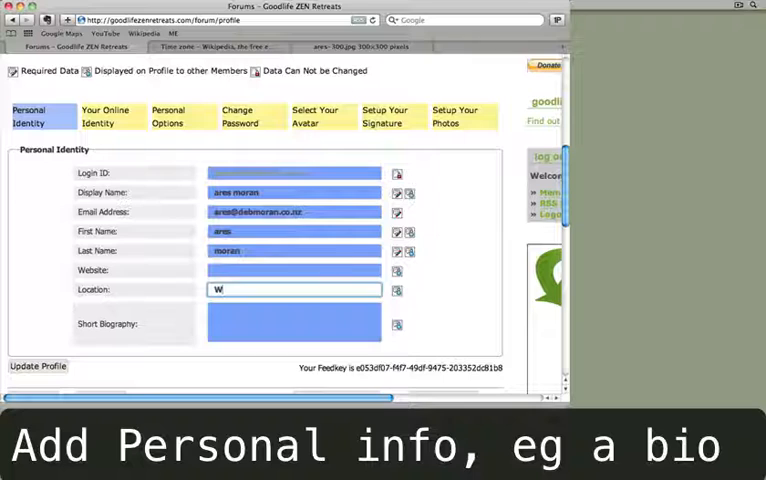
pyautogui.write('ellington')
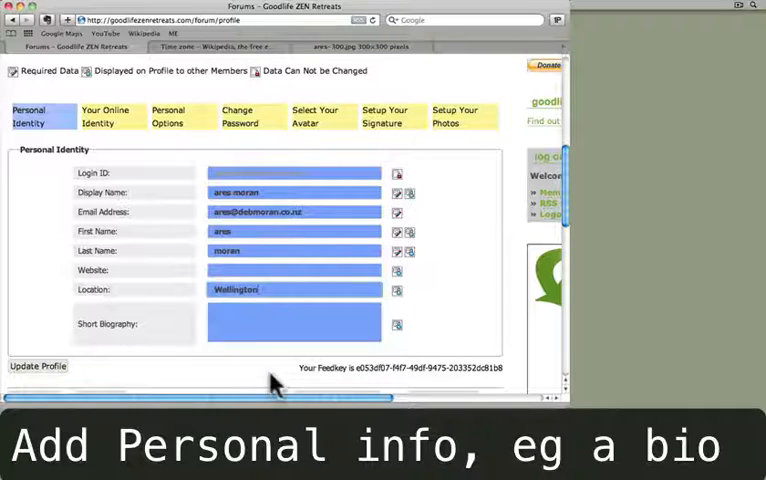
pyautogui.click(292, 322)
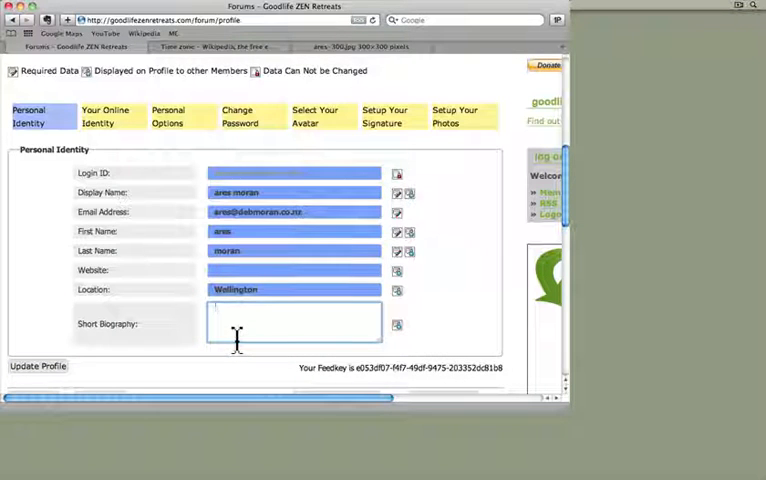
pyautogui.write("I'm a cat.")
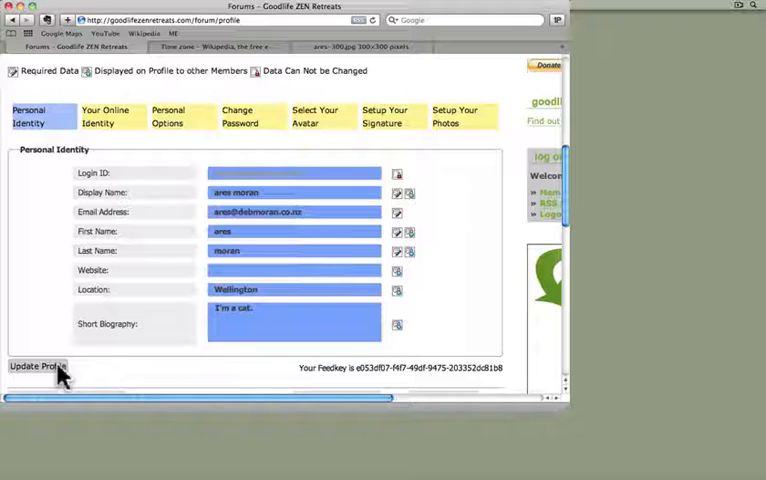
pyautogui.click(36, 368)
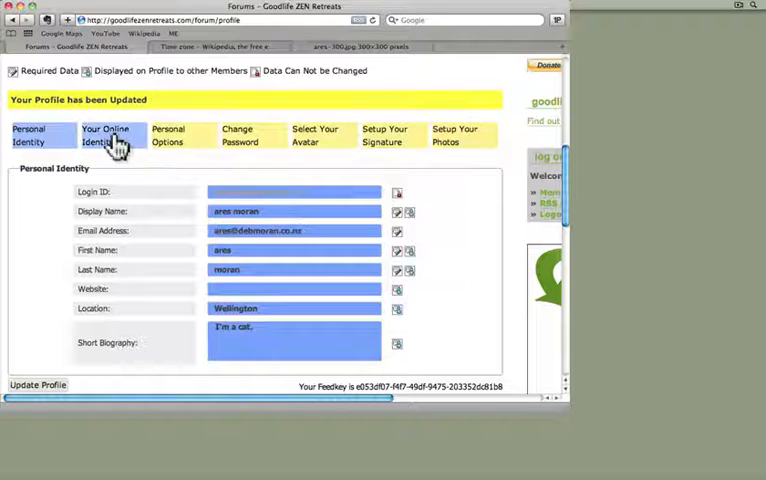
# Review Your Online Identity fields, then show the Personal Options section.
pyautogui.click(104, 136)
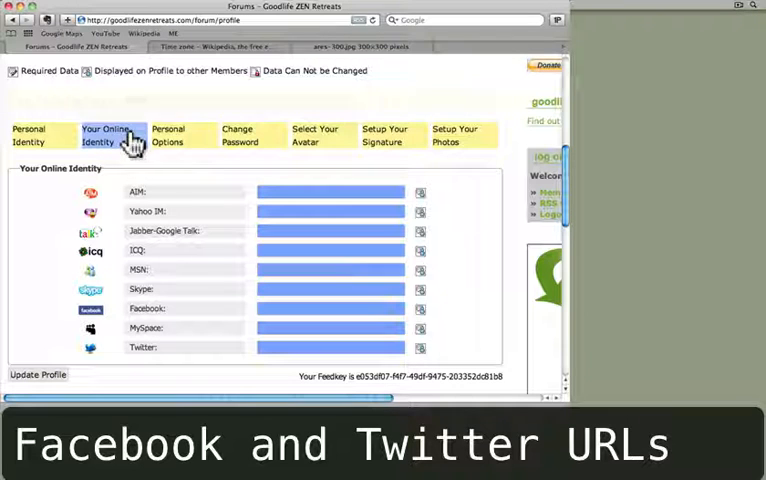
pyautogui.click(168, 132)
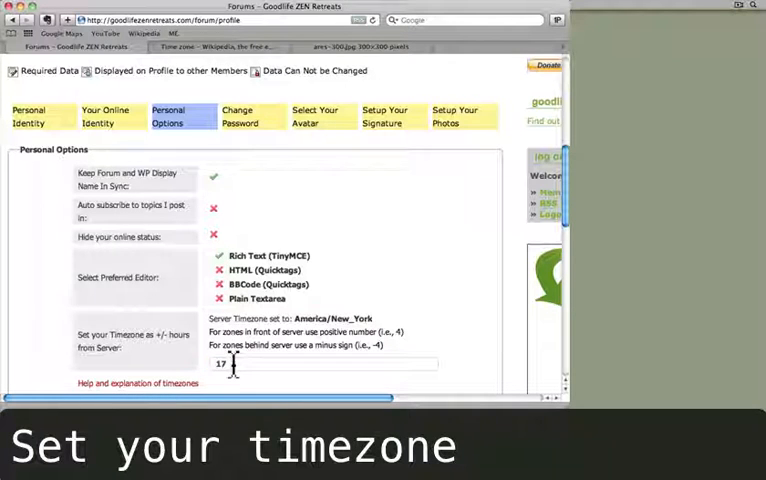
# Replace the timezone +/- hours value with an offset of 13 from server time.
pyautogui.tripleClick(320, 364)
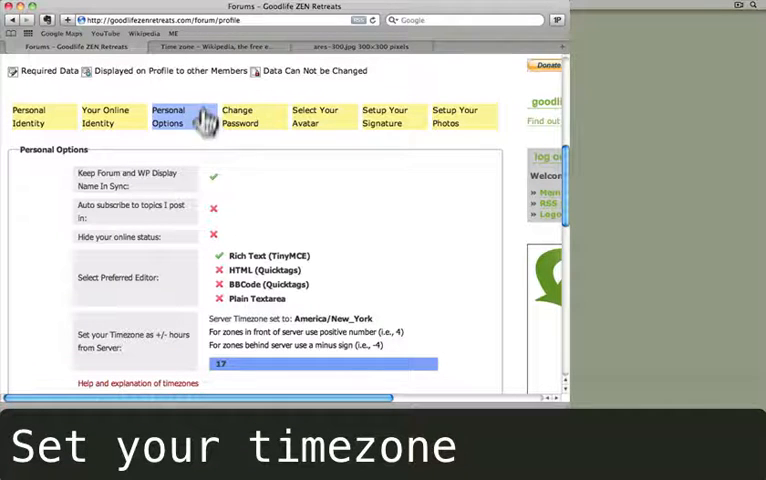
pyautogui.click(210, 46)
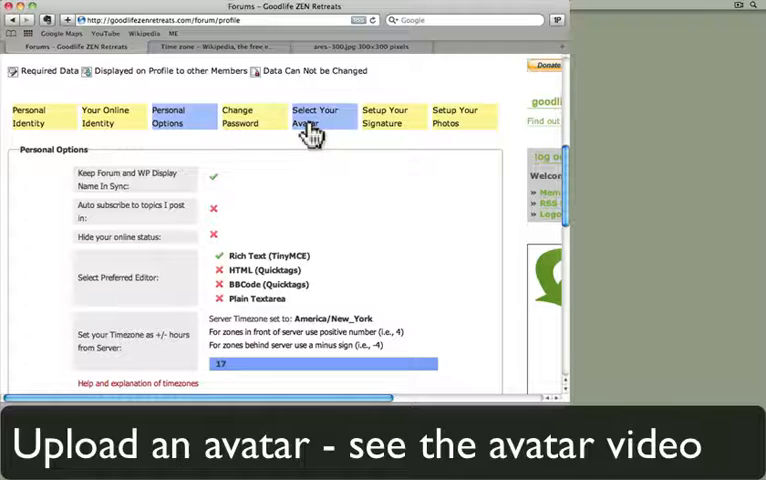
# Upload an avatar image from the computer in Select Your Avatar and update the profile.
pyautogui.click(316, 116)
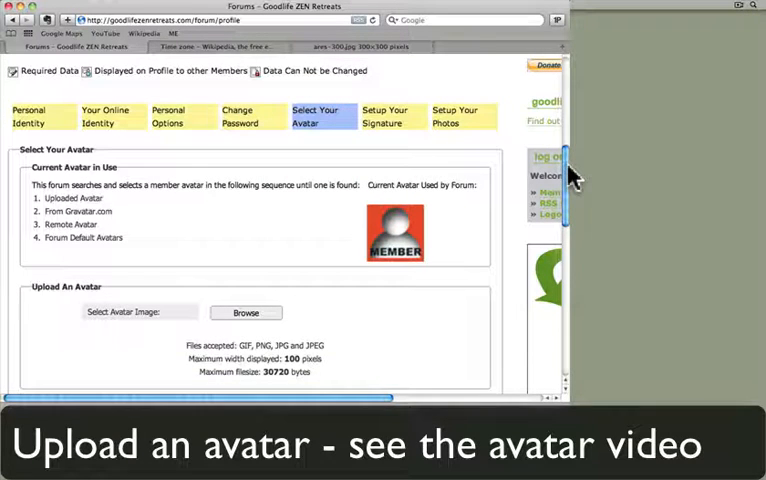
pyautogui.scroll(-3)
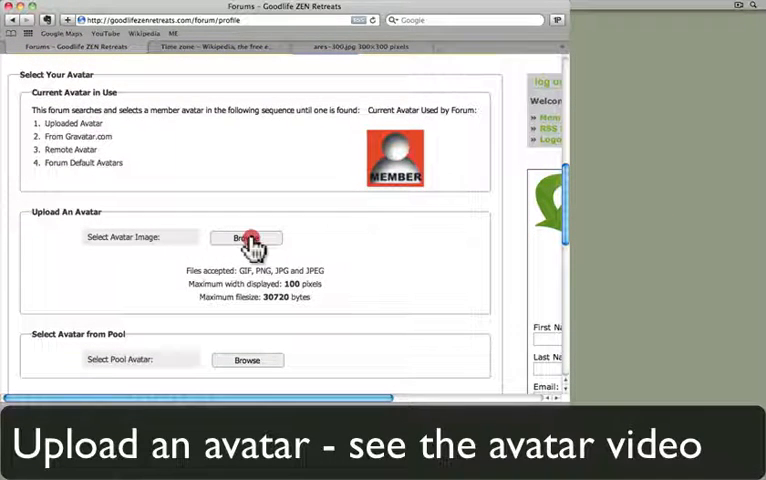
pyautogui.click(246, 238)
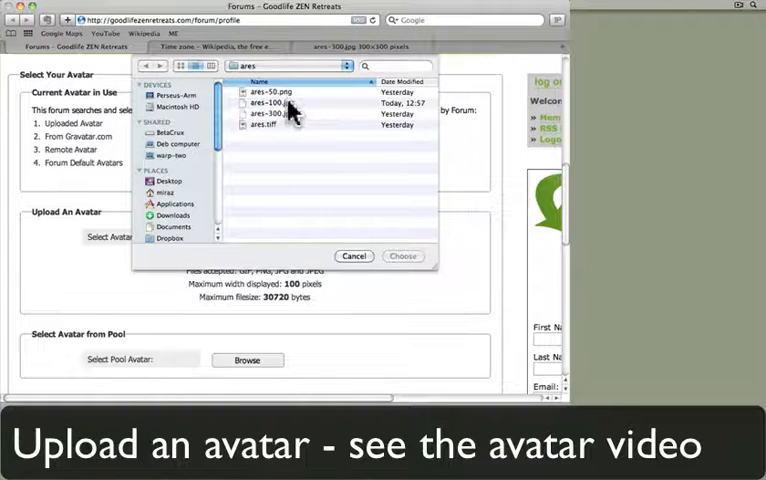
pyautogui.click(404, 256)
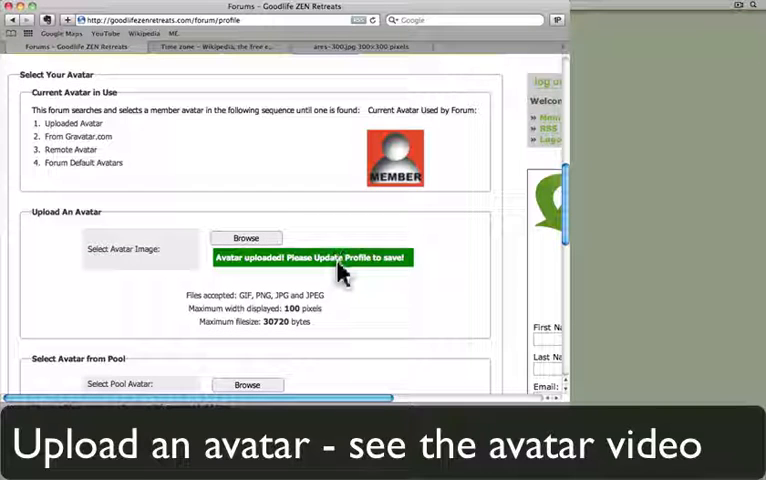
pyautogui.moveTo(270, 278)
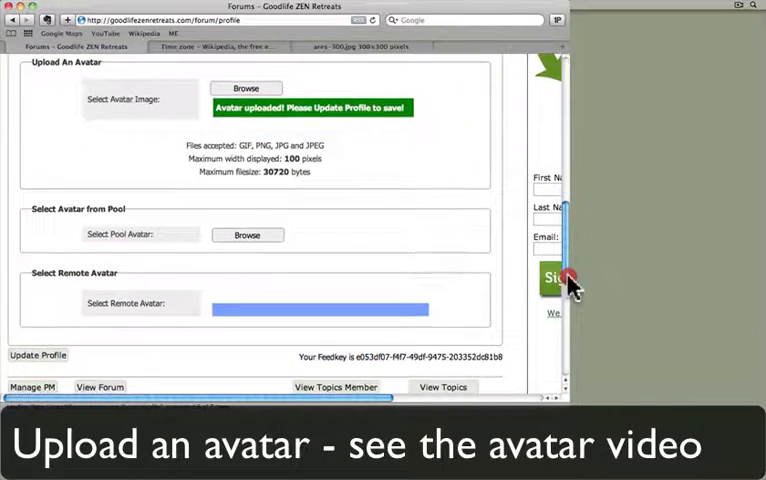
pyautogui.scroll(-3)
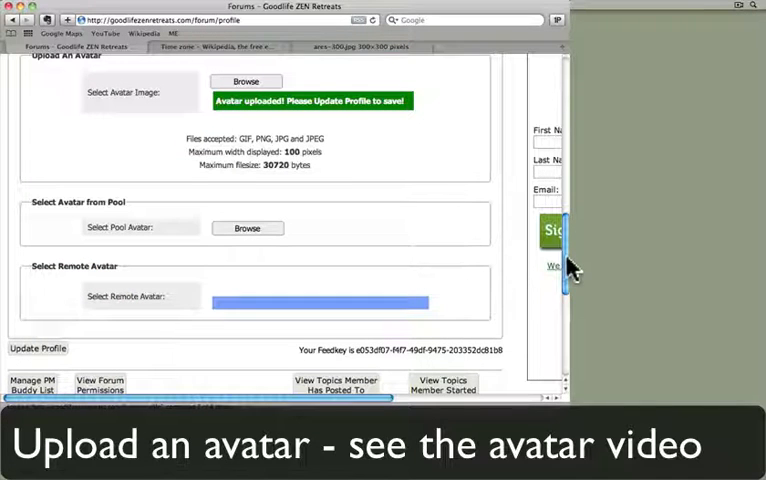
pyautogui.click(38, 348)
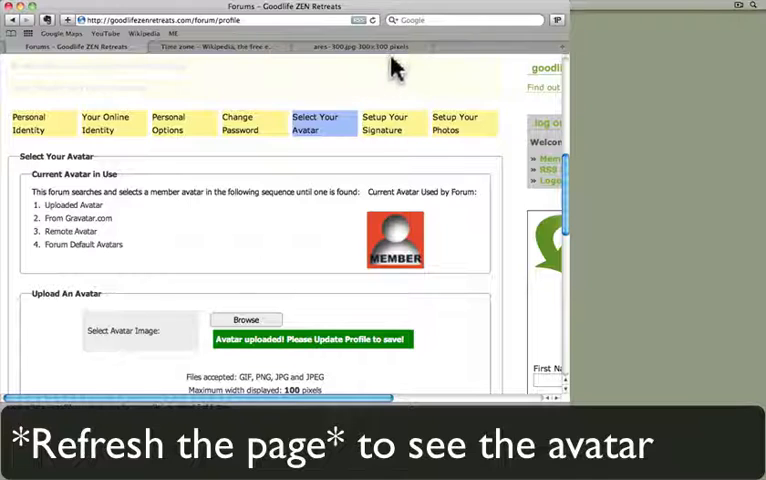
# Refresh the profile page so the new avatar shows on the Personal Identity form.
pyautogui.click(356, 20)
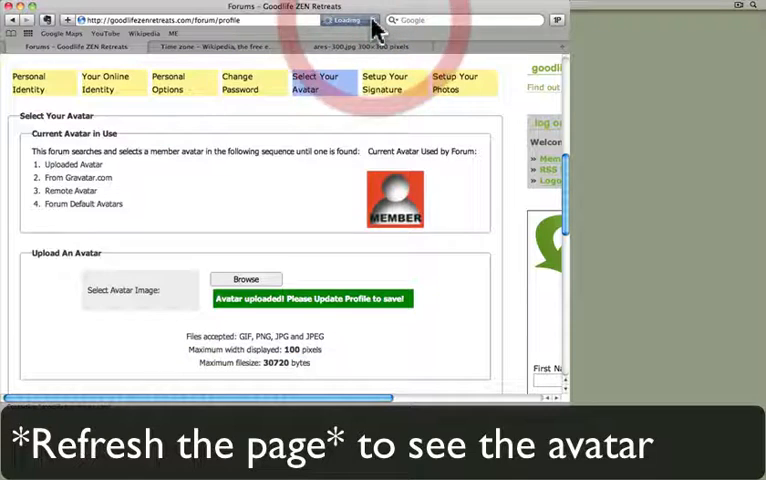
pyautogui.click(356, 20)
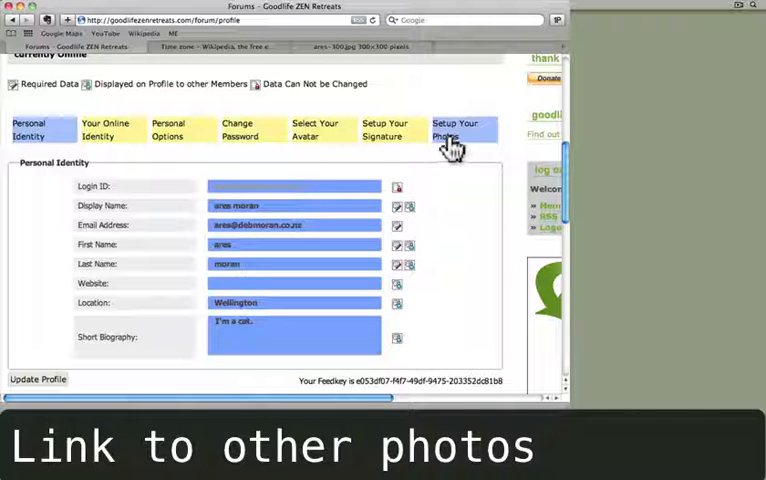
# Save an external image URL as Url to Photo 1 in Setup Your Photos.
pyautogui.click(456, 128)
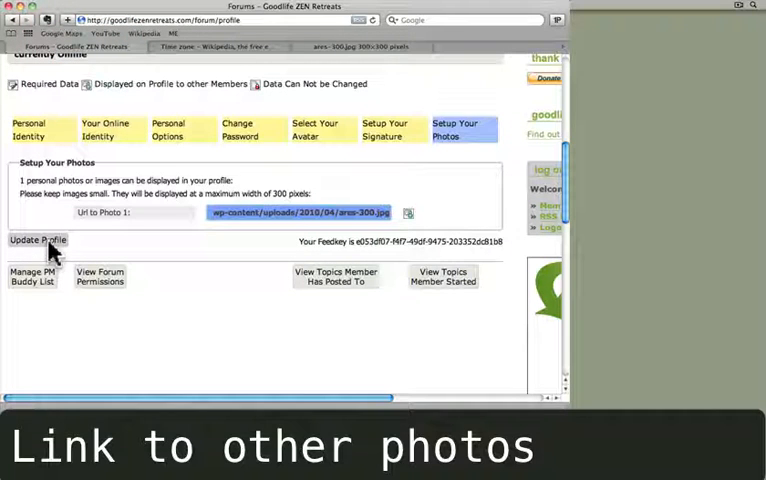
pyautogui.click(36, 240)
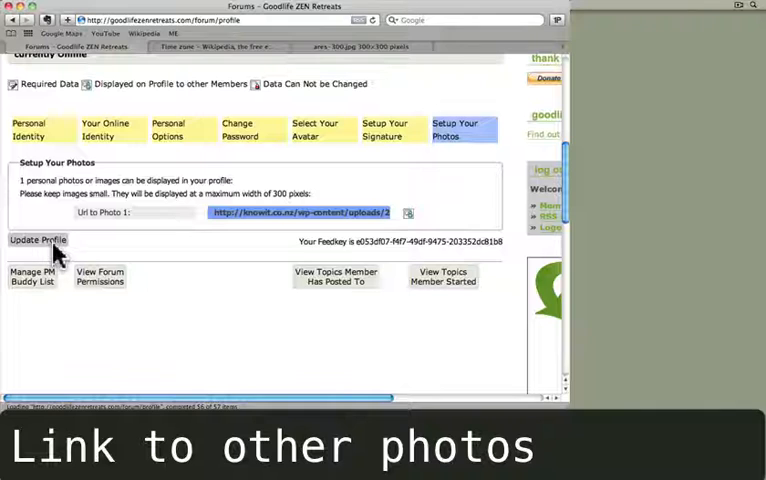
pyautogui.click(38, 240)
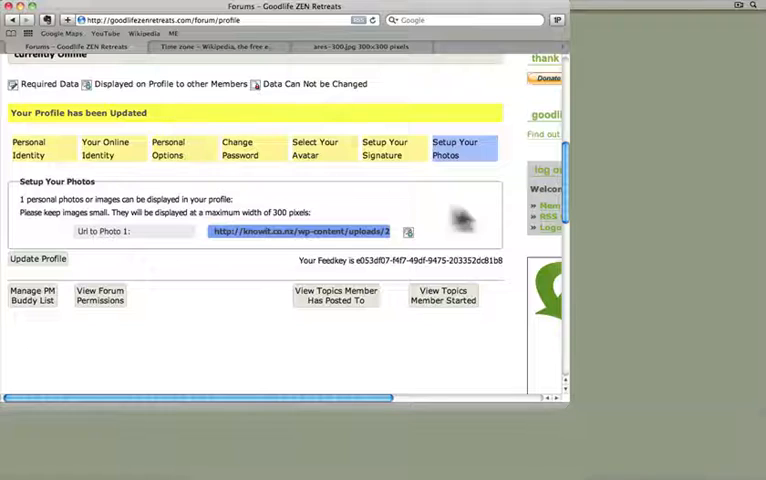
pyautogui.moveTo(560, 218)
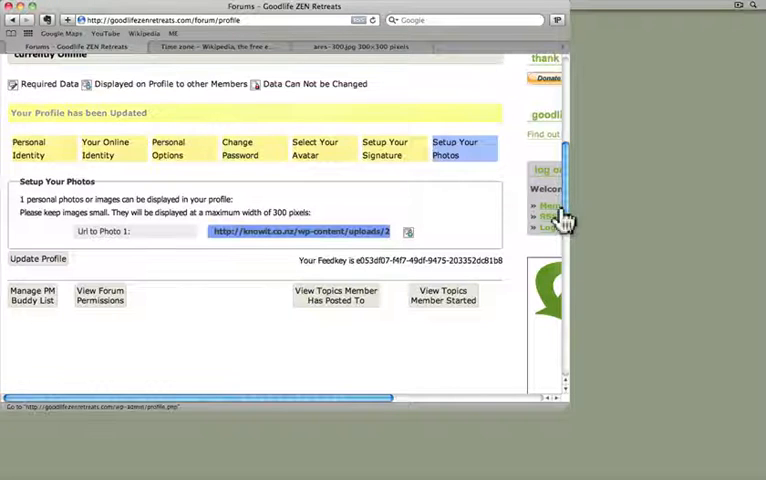